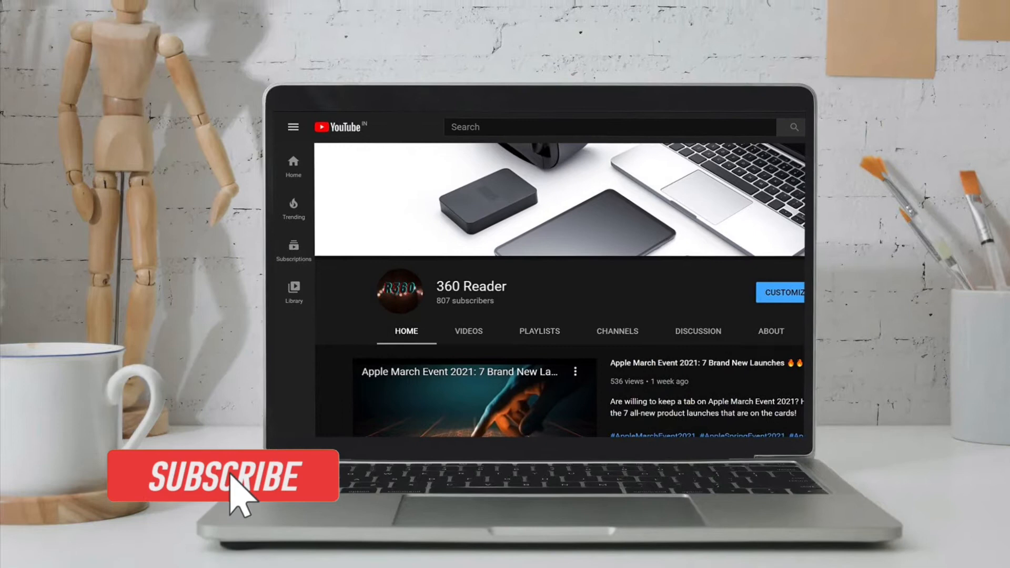
Navigate Settings > Screen Time > Content & Privacy Restrictions > Content Restrictions to Siri's Explicit Language.
left_click(222, 476)
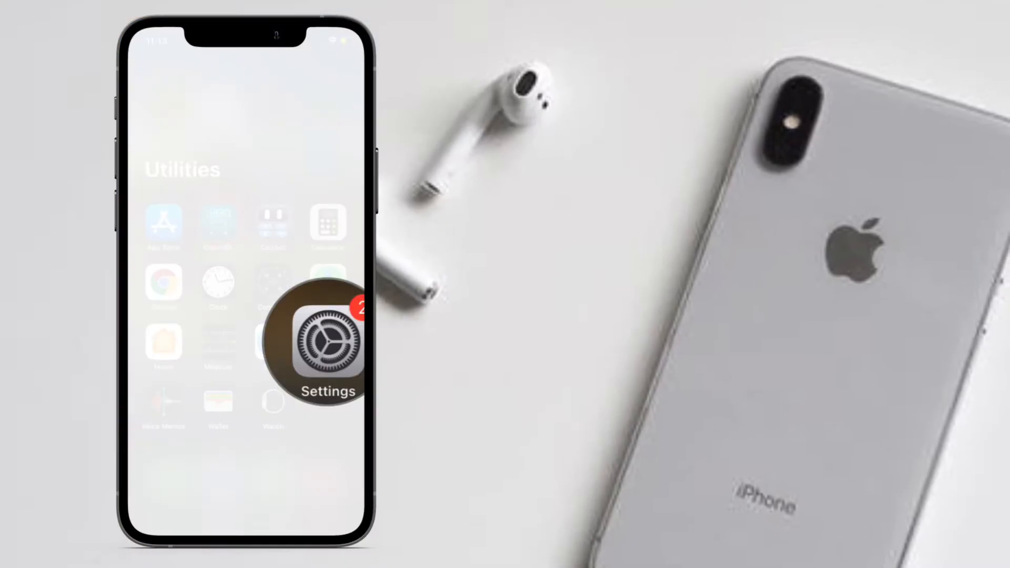
left_click(328, 349)
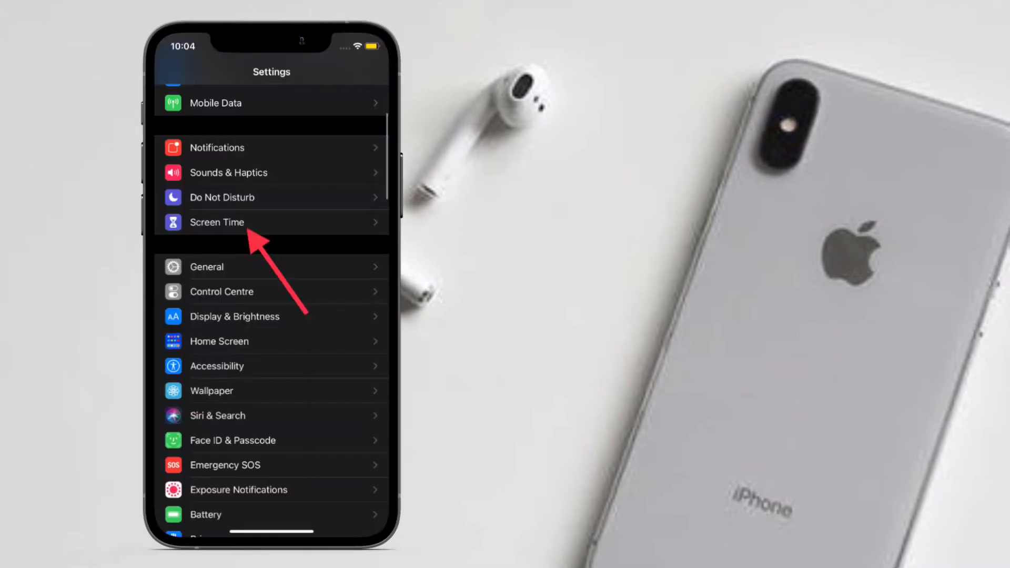
left_click(217, 222)
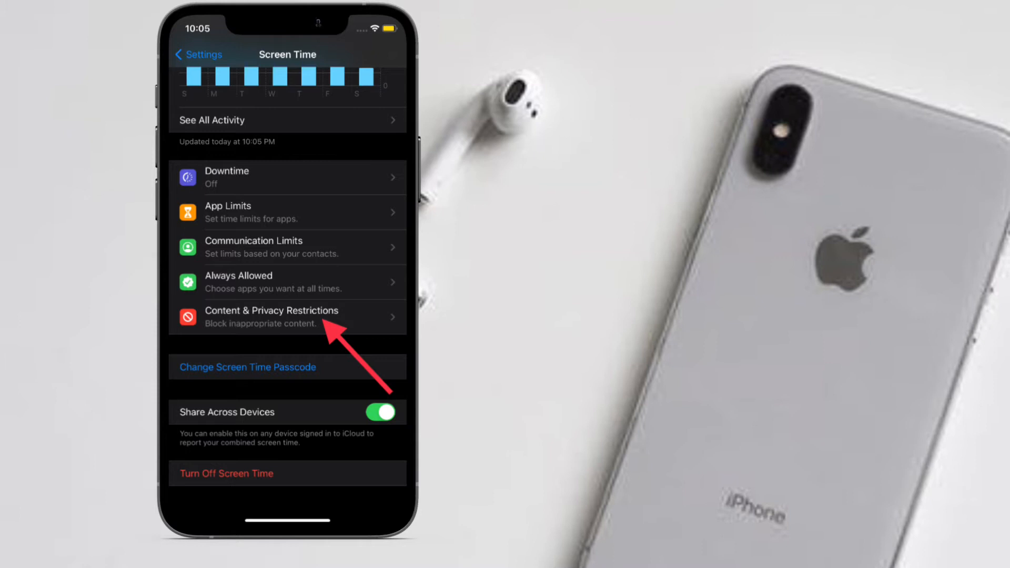
left_click(270, 316)
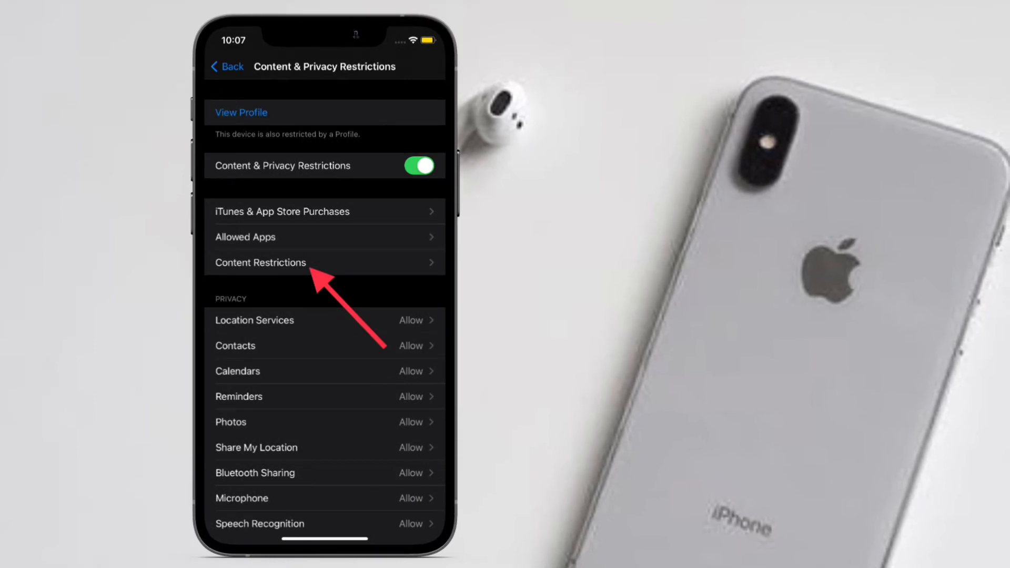
left_click(260, 262)
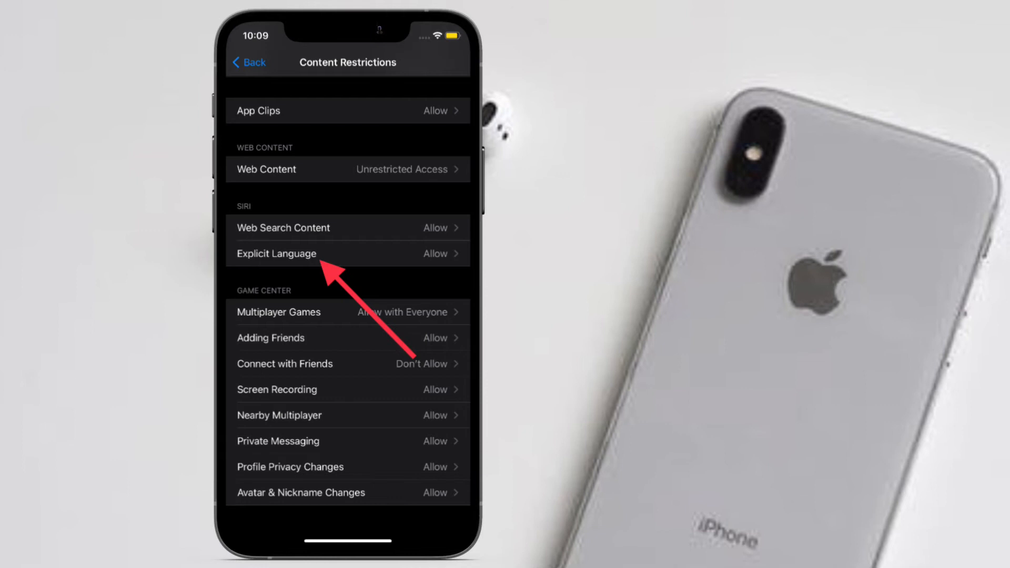
left_click(277, 254)
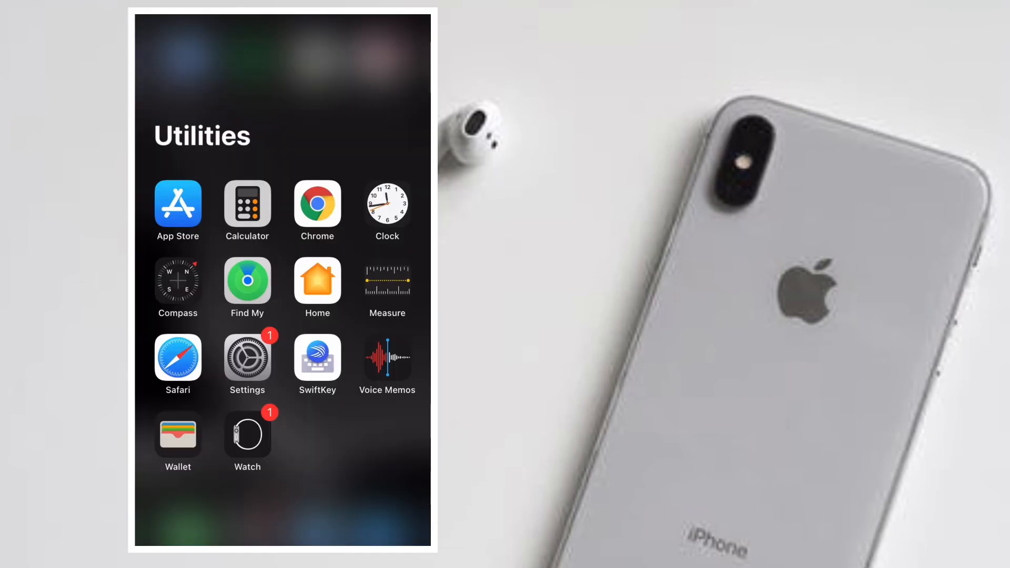
Return to Siri's Explicit Language setting and choose Don't Allow.
left_click(246, 358)
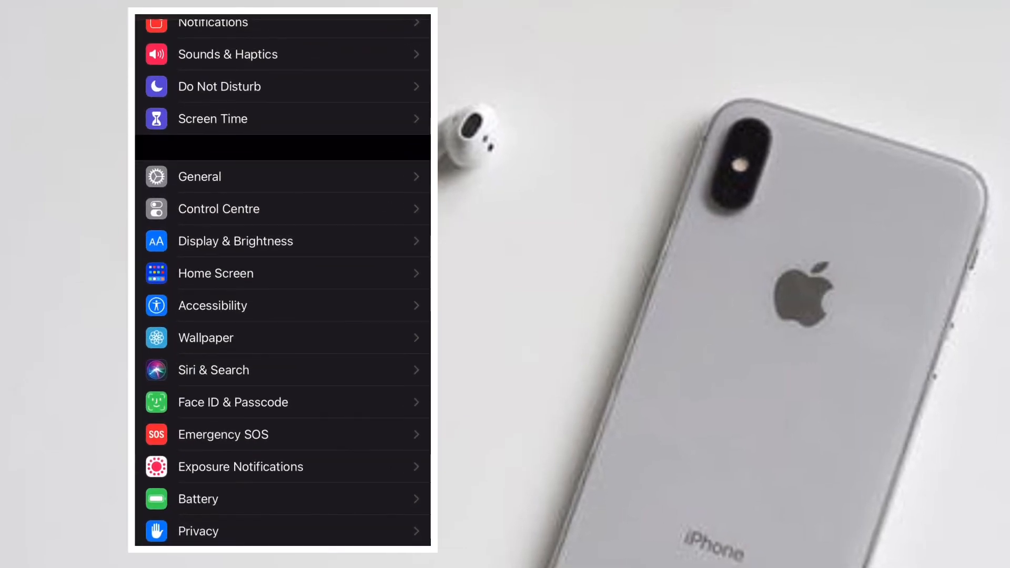
left_click(213, 119)
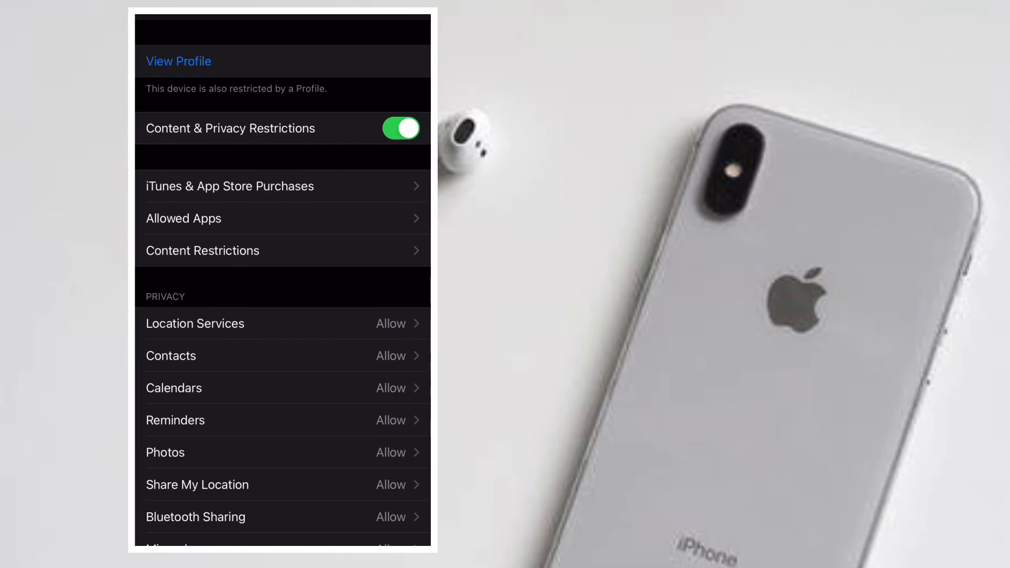
left_click(400, 129)
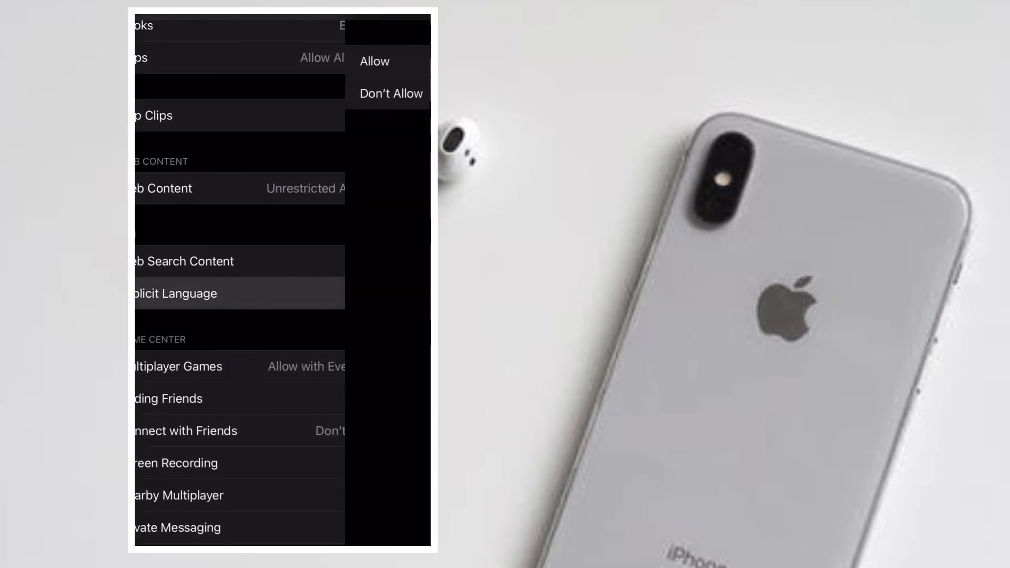
left_click(390, 94)
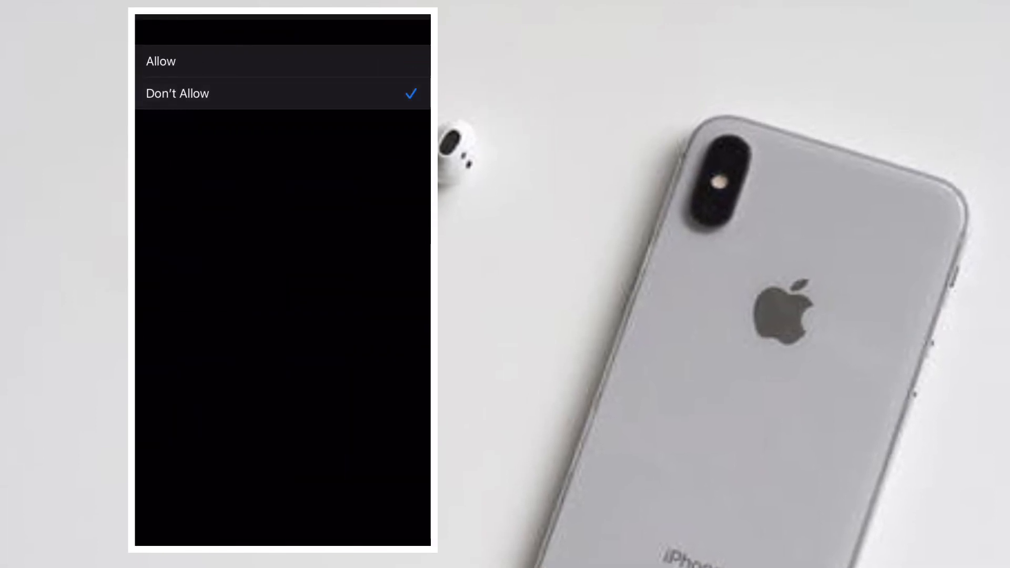